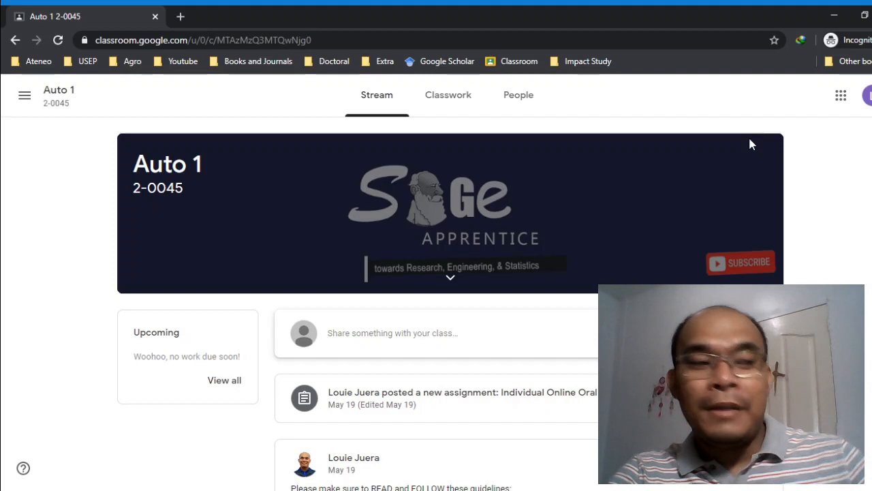
- Leave the Auto 1 stream through the side menu and show the Classes home page
click(24, 94)
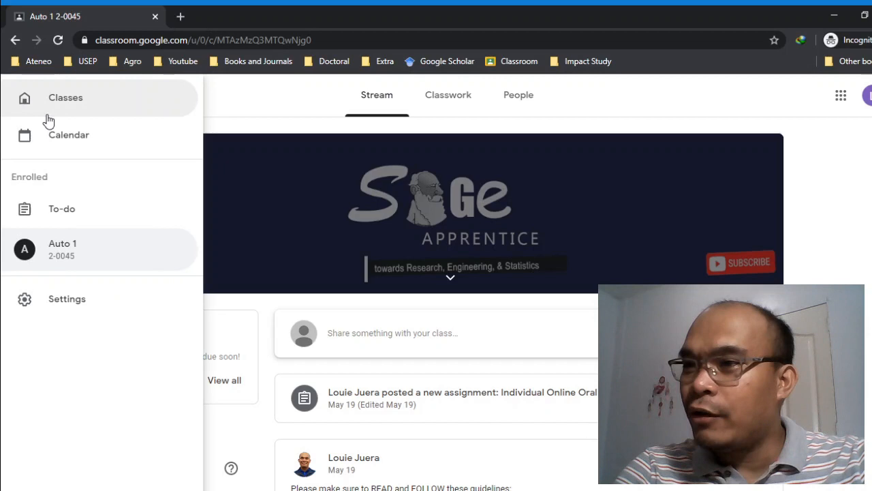
click(65, 98)
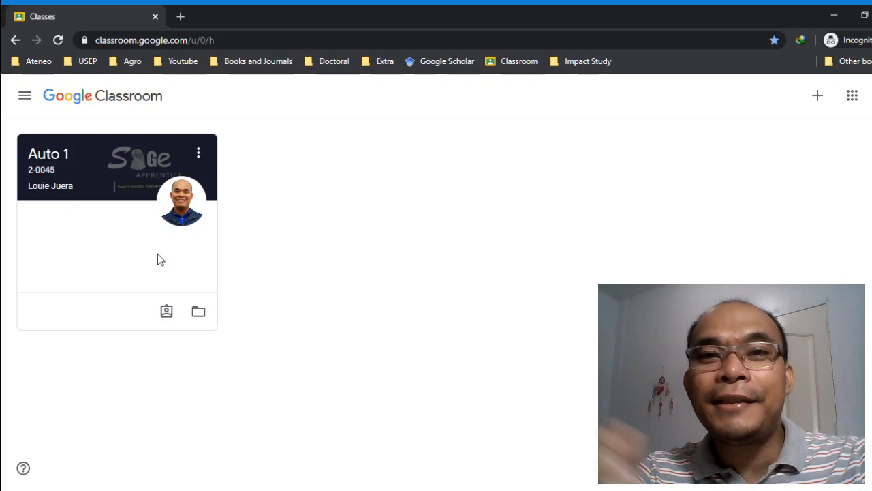
mouse_move(267, 178)
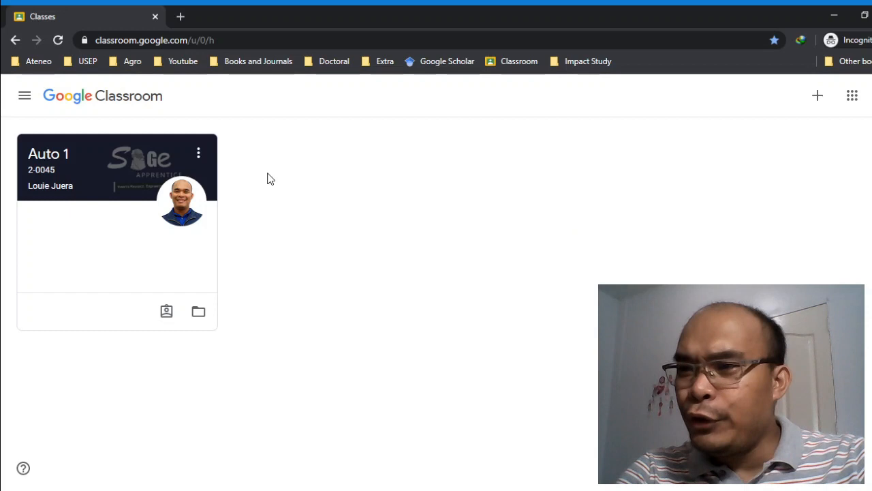
mouse_move(47, 157)
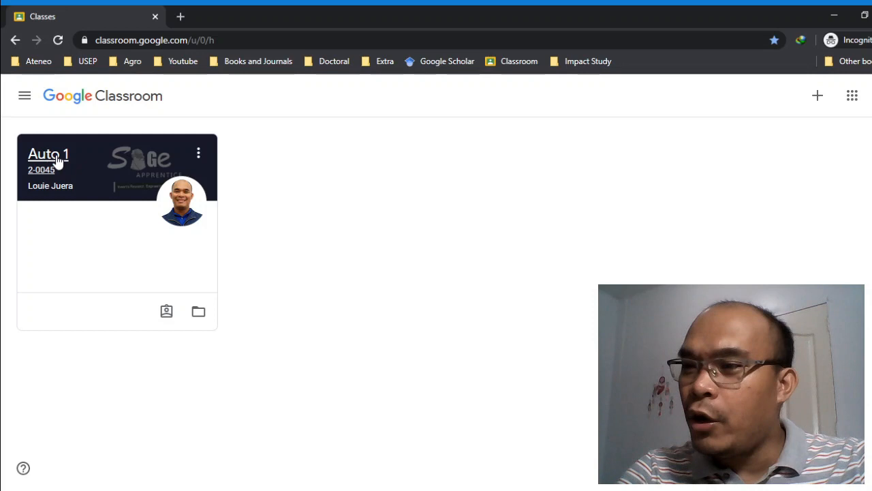
- Open the Auto 1 (2-0045) class and scroll through its posted assignment and announcements
click(48, 154)
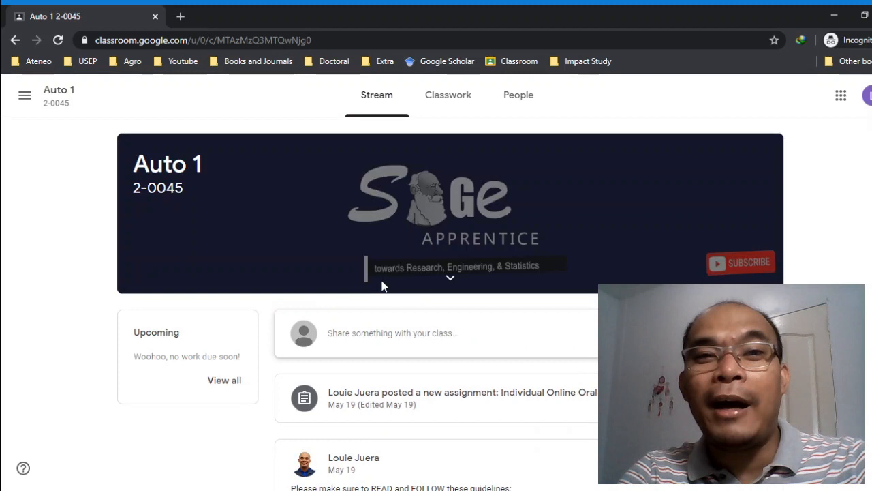
mouse_move(420, 329)
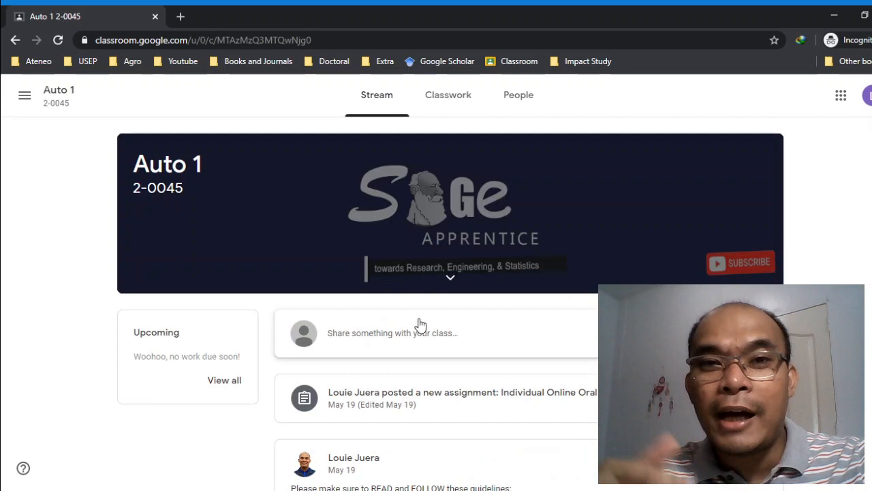
scroll(down, 3)
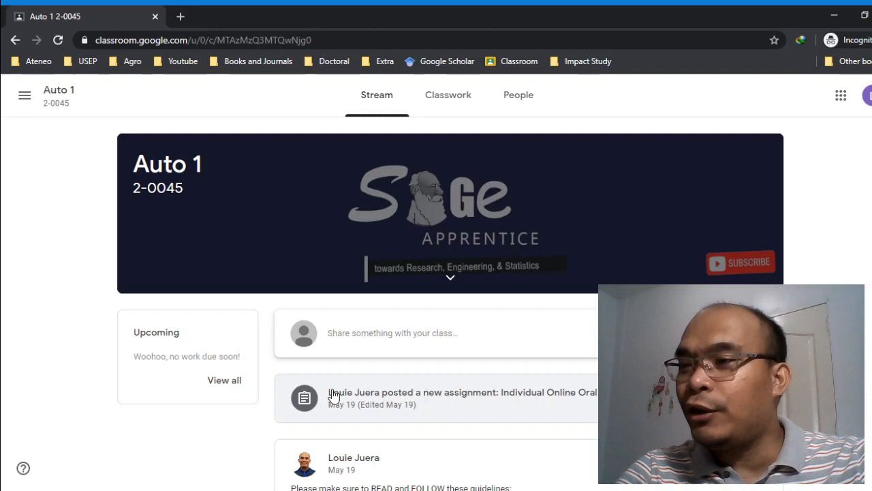
mouse_move(179, 295)
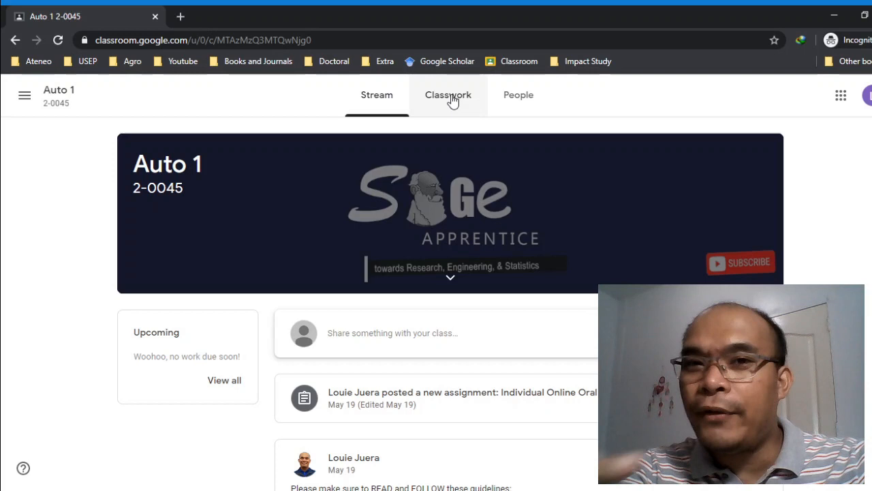
- Show Auto 1's Classwork page with the Lectures topic listing Lec#1 through Lec#7
click(448, 95)
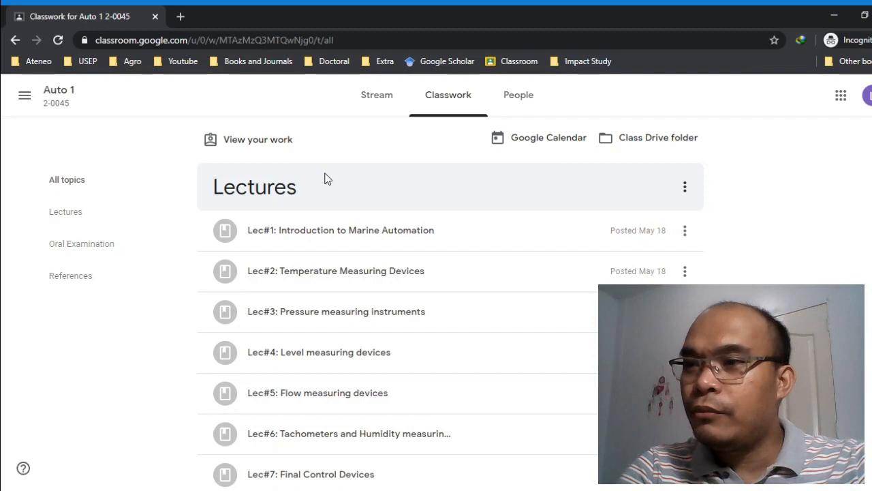
click(81, 243)
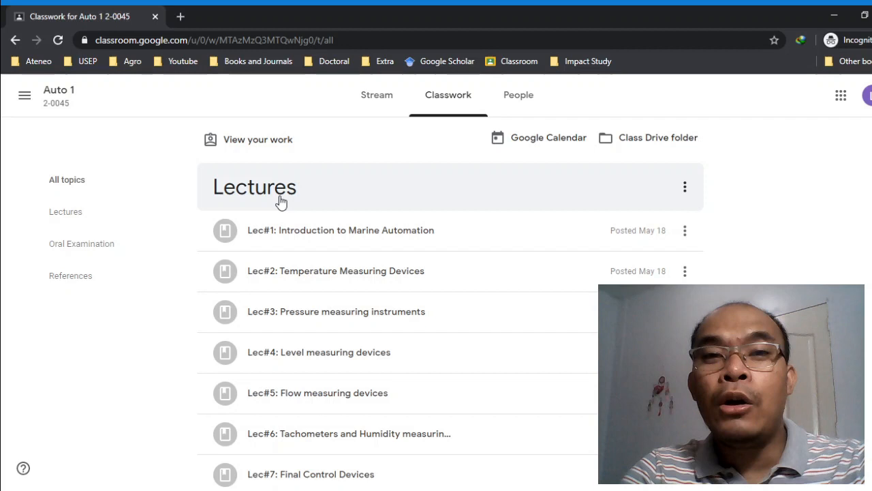
mouse_move(327, 280)
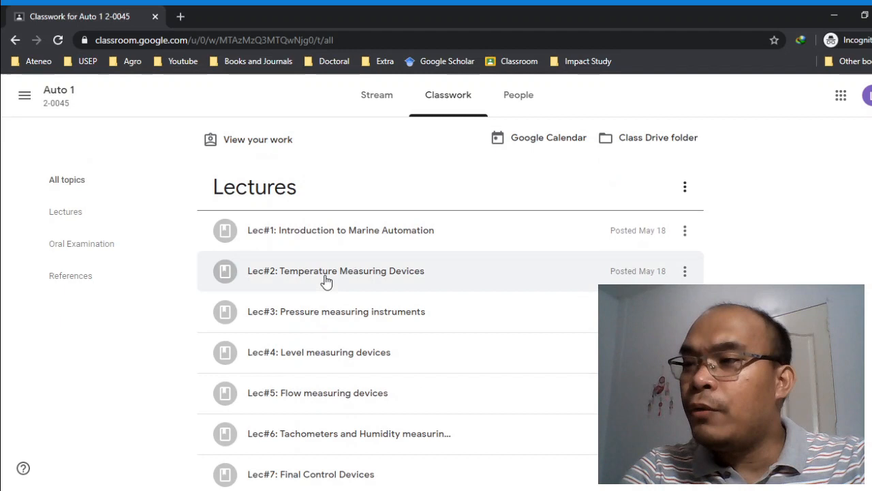
- Open Lec#1: Introduction to Marine Automation, then briefly play and stop its YouTube video
click(341, 229)
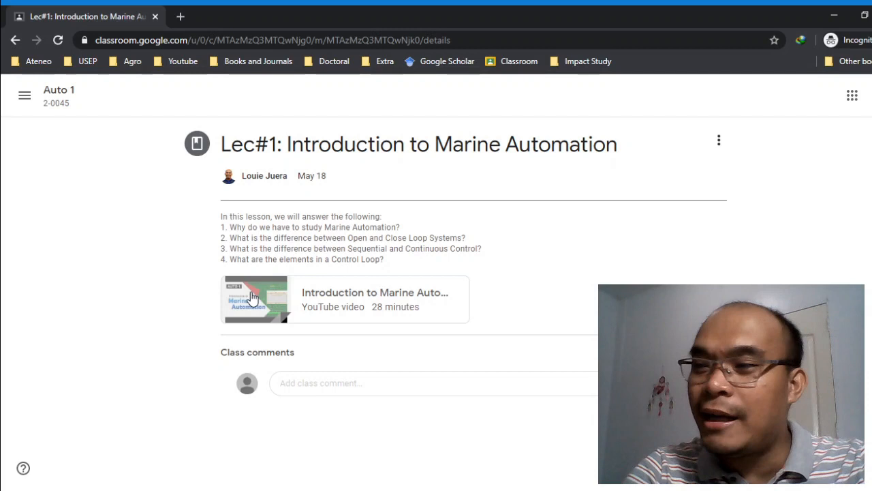
click(255, 300)
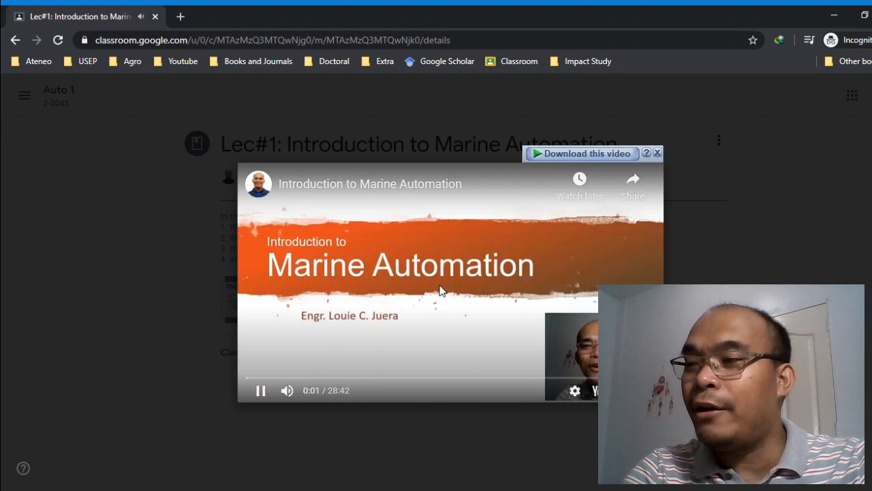
click(260, 389)
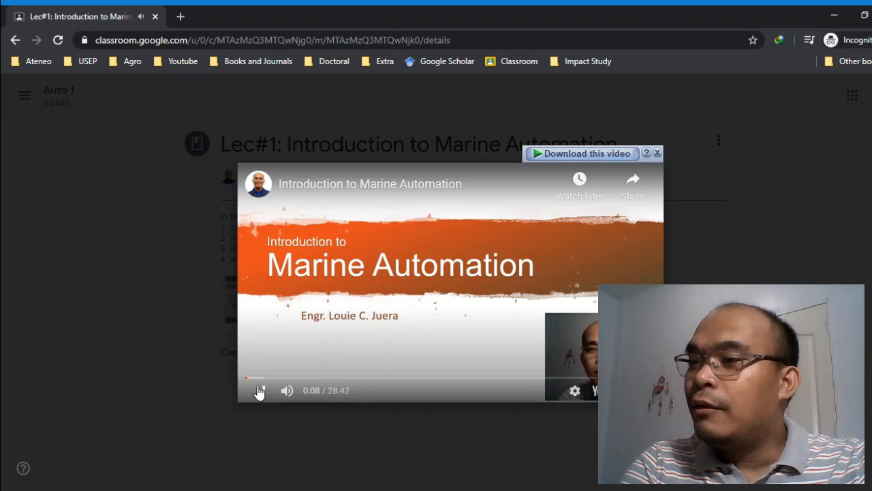
click(257, 390)
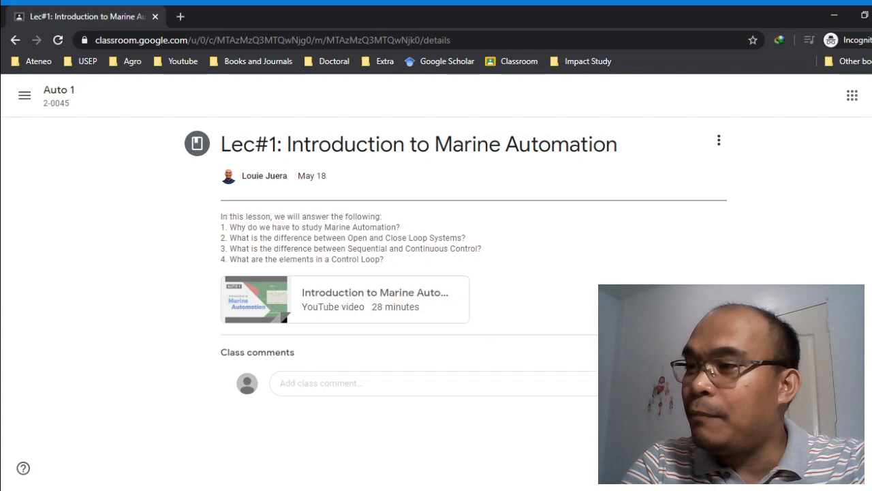
click(409, 383)
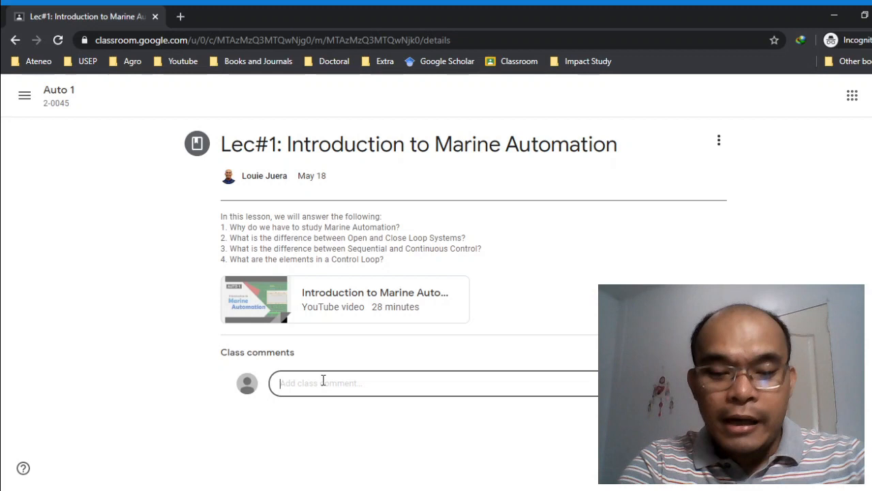
text(Sir)
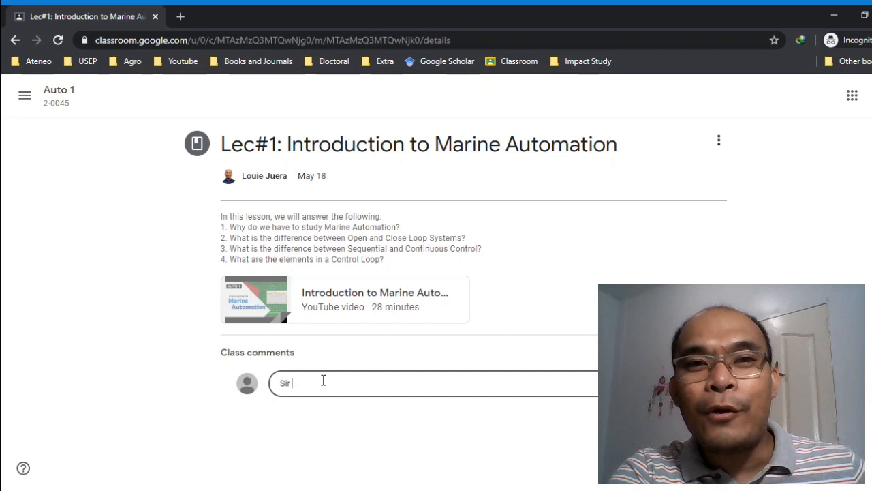
mouse_move(326, 376)
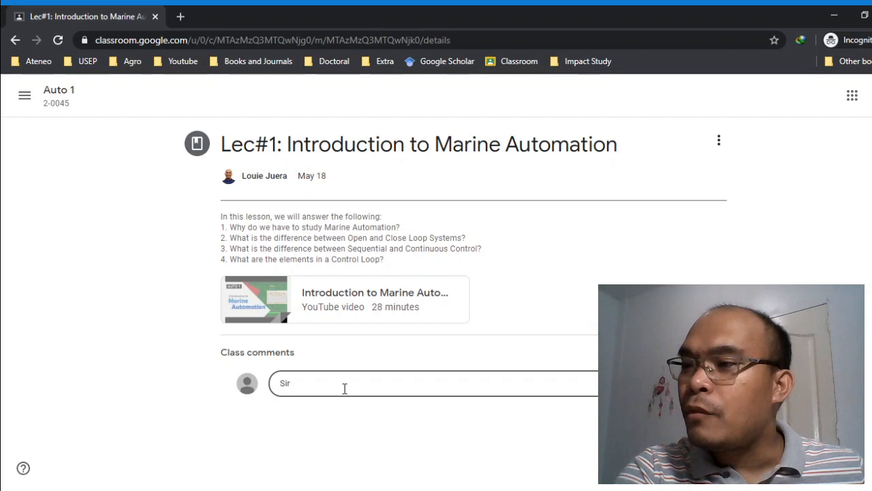
text(jdjd)
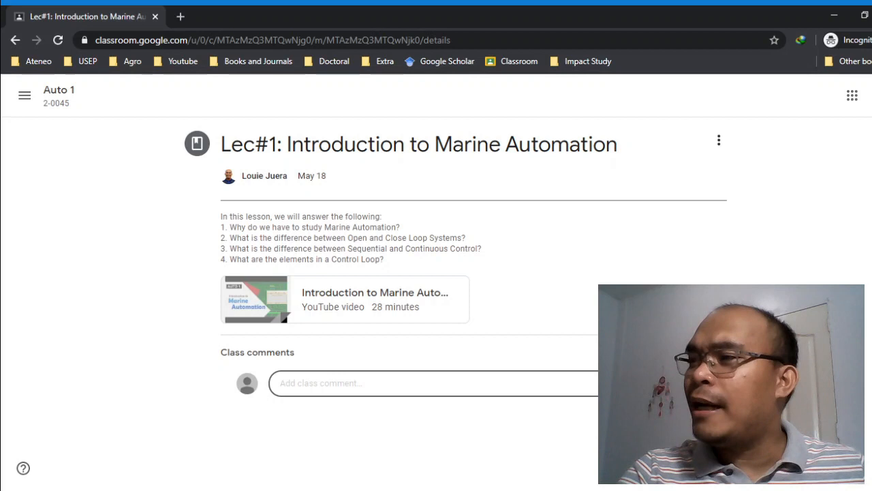
- Return to Classwork, collapse Lec#1, and scroll the Lectures list down to Lec#9
click(24, 95)
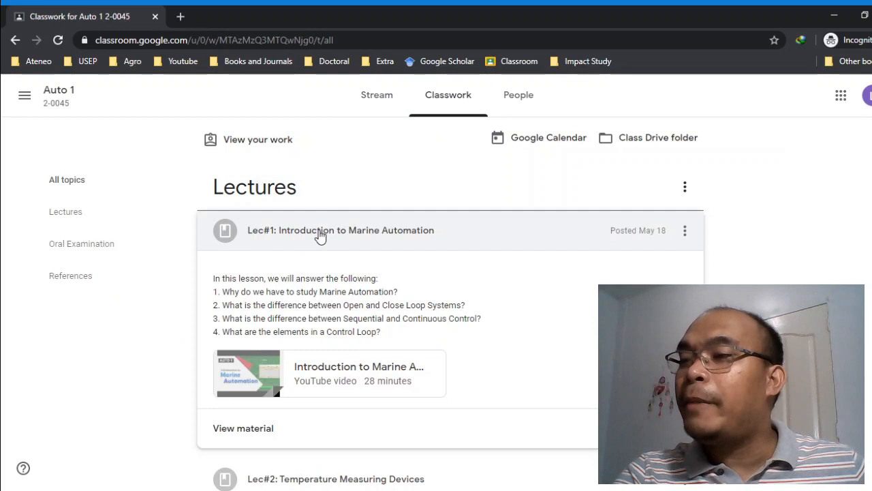
click(340, 230)
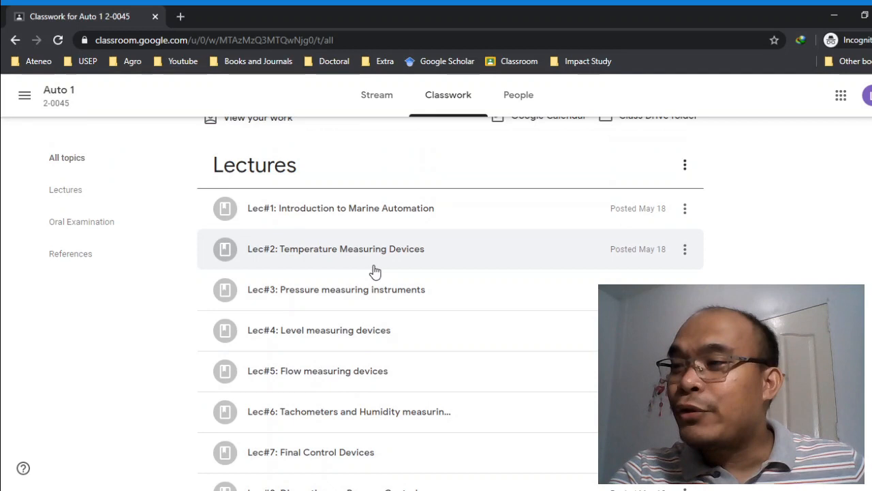
scroll(down, 3)
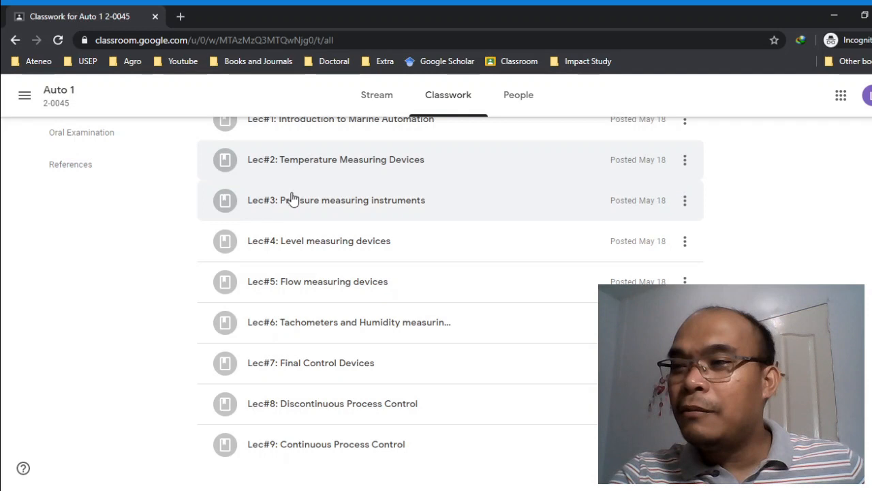
click(336, 199)
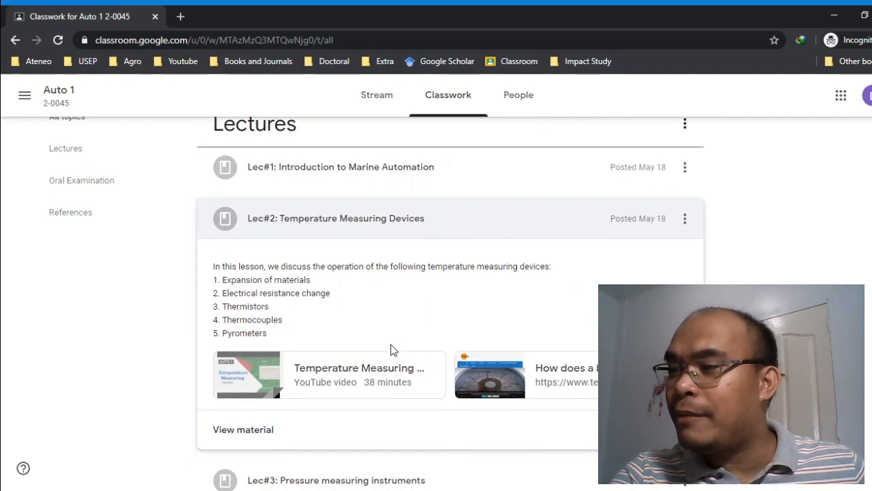
scroll(down, 3)
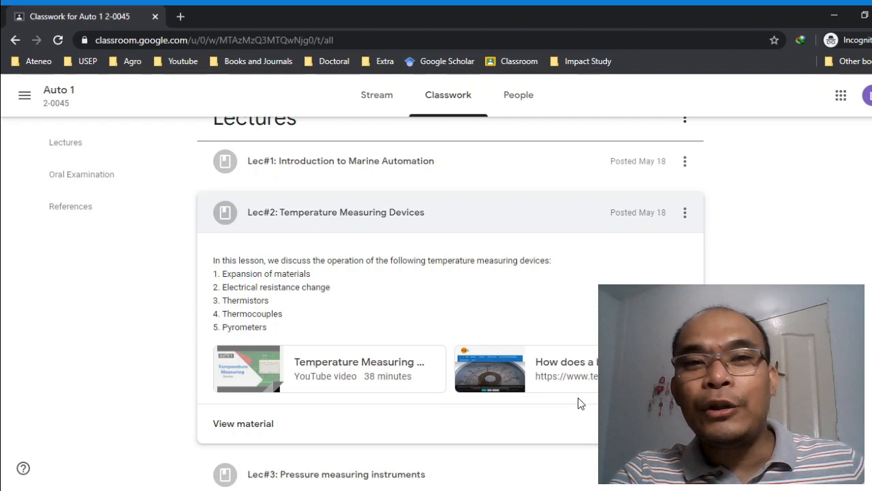
click(335, 212)
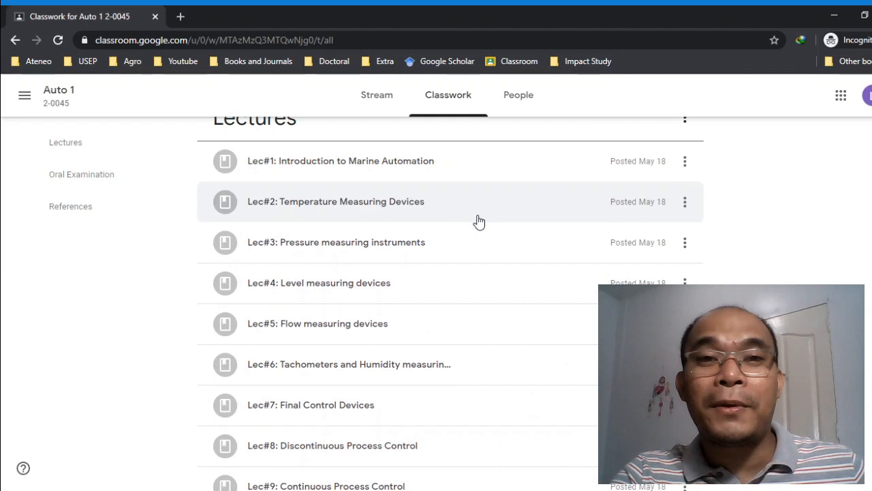
scroll(down, 3)
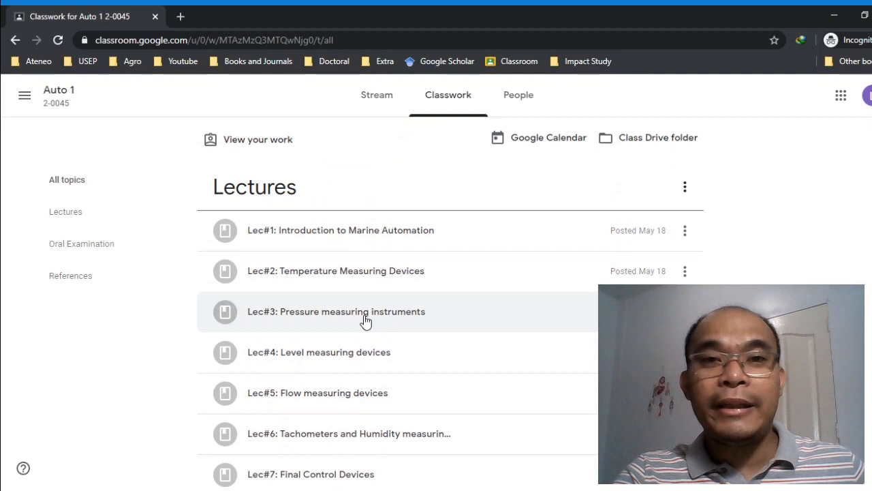
scroll(down, 3)
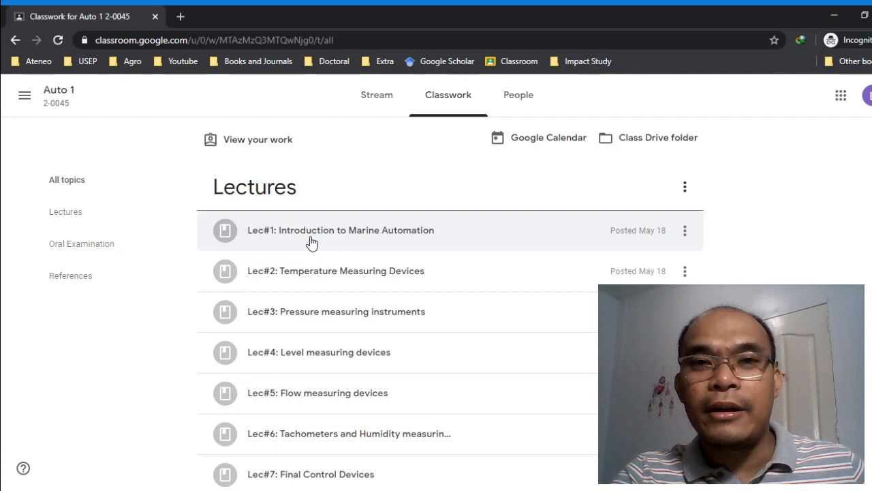
scroll(down, 3)
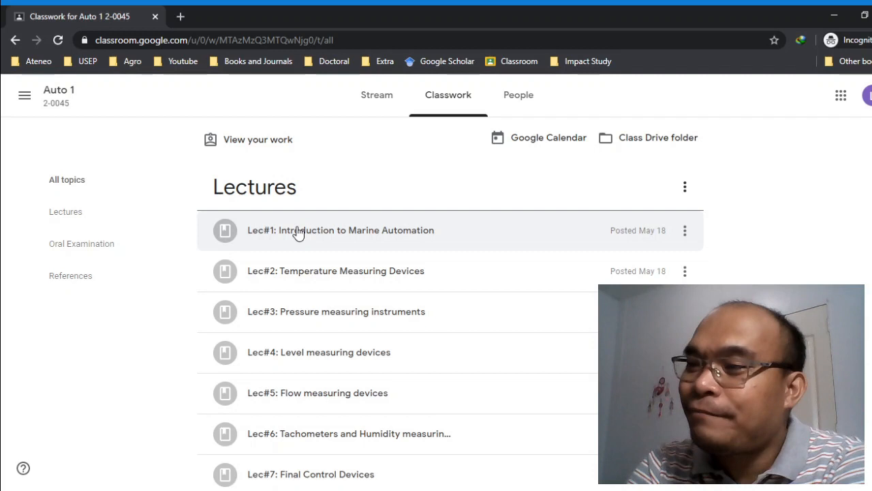
- Scroll to Oral Examination and open the Individual Online Oral Examination (Midterm) assignment
scroll(down, 3)
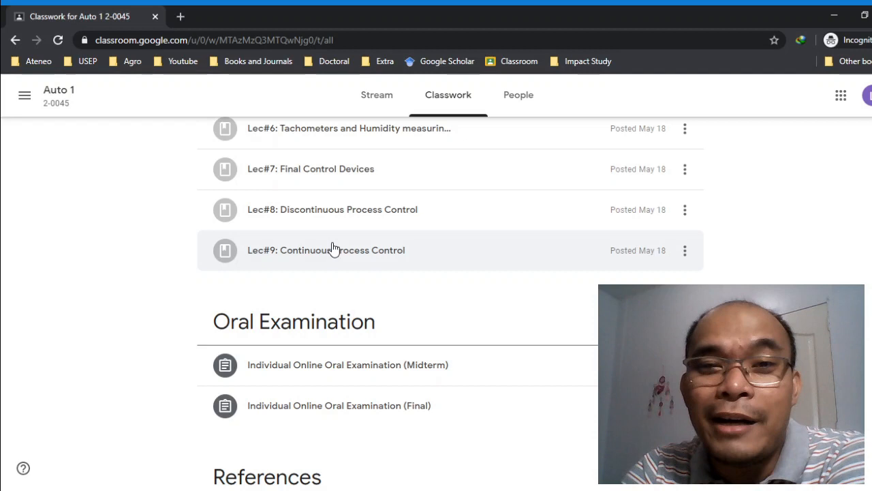
scroll(down, 3)
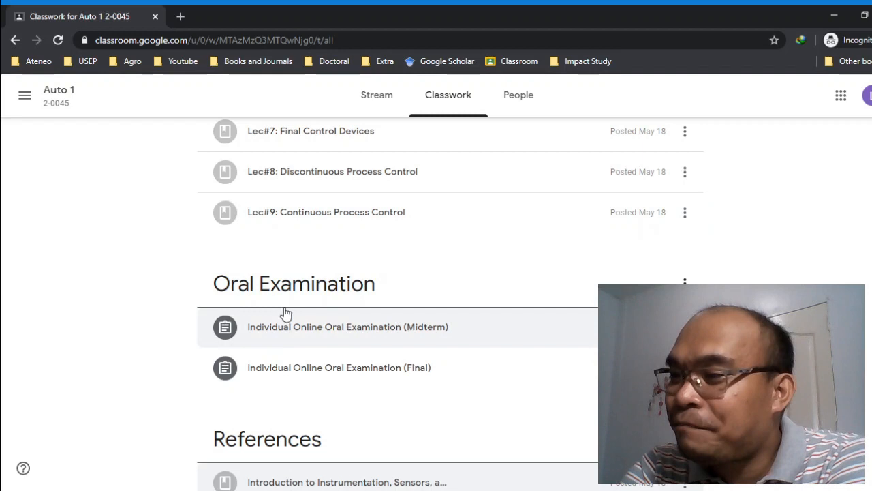
click(348, 327)
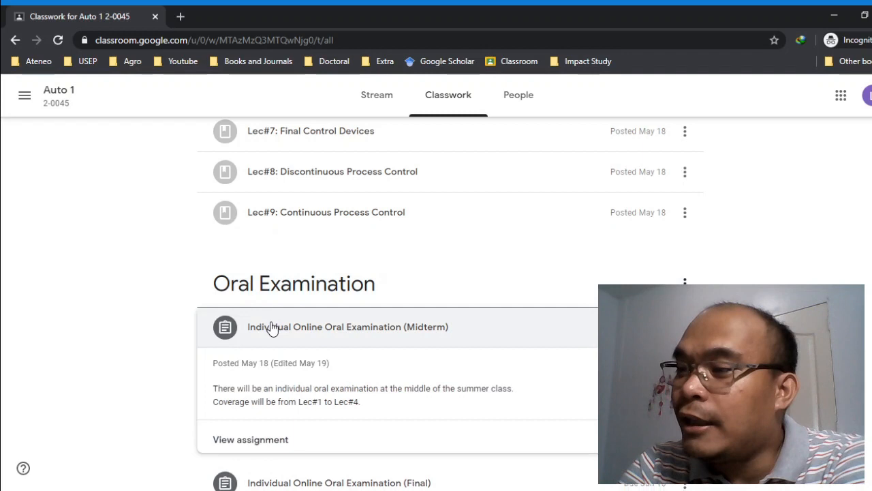
click(348, 327)
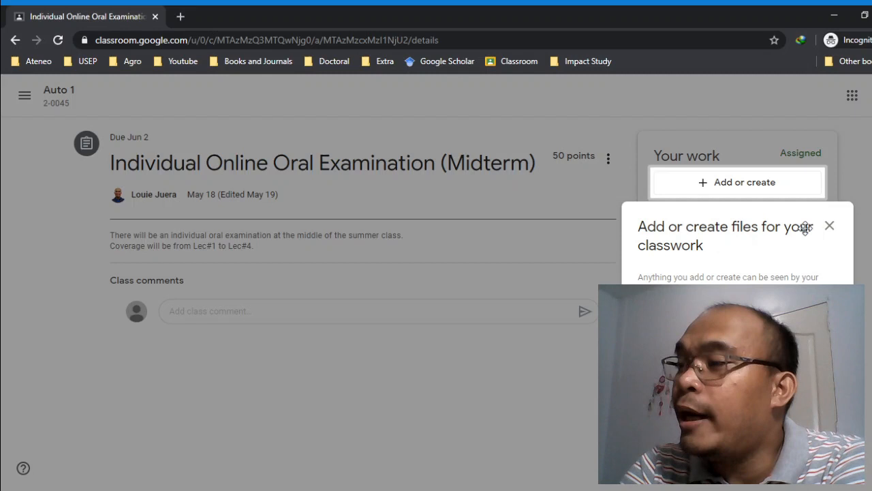
- Dismiss the files tip, return to Classwork, and expand the Oral Examination (Final) post
click(829, 226)
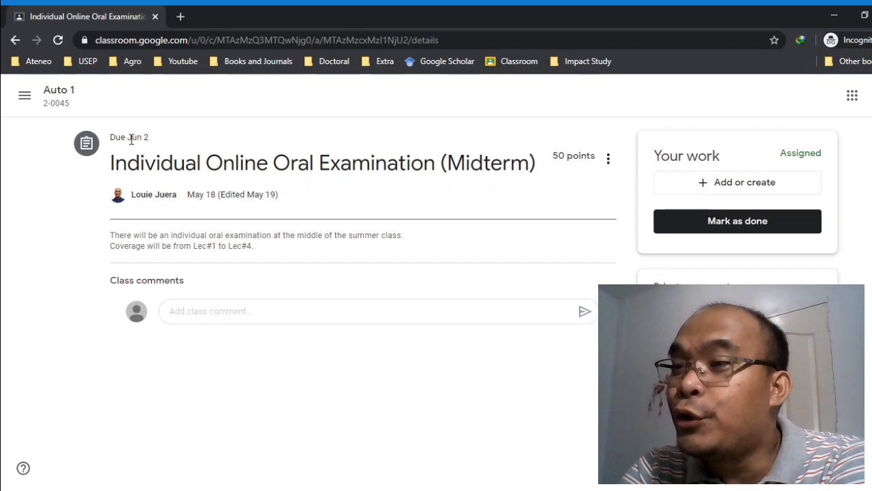
double_click(137, 137)
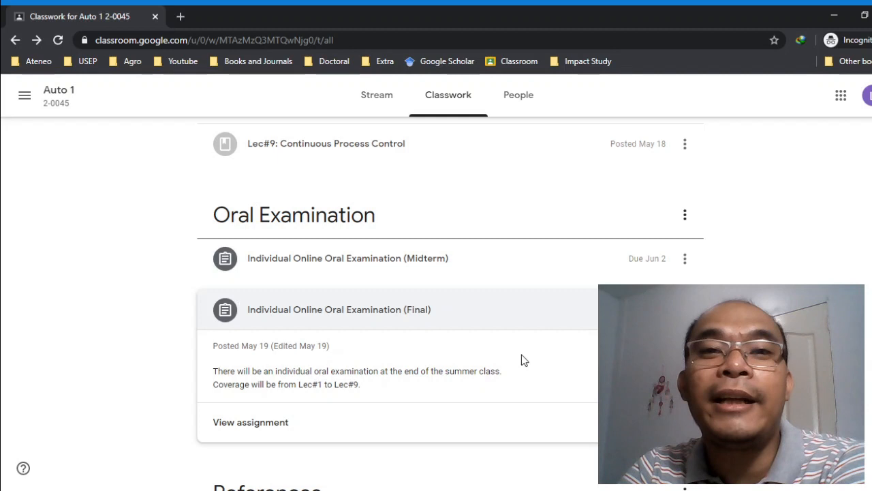
- Expand the Midterm oral exam post to read its Lec#1–Lec#4 coverage, then collapse it
click(348, 258)
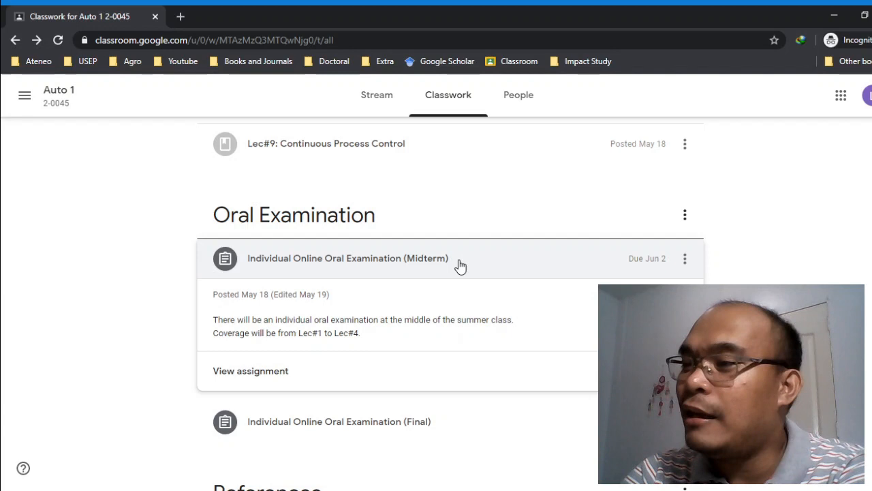
scroll(down, 3)
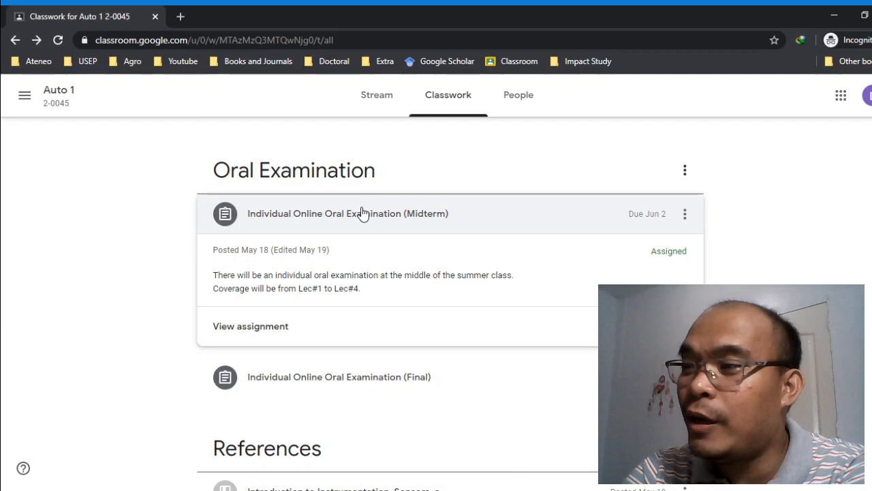
click(338, 264)
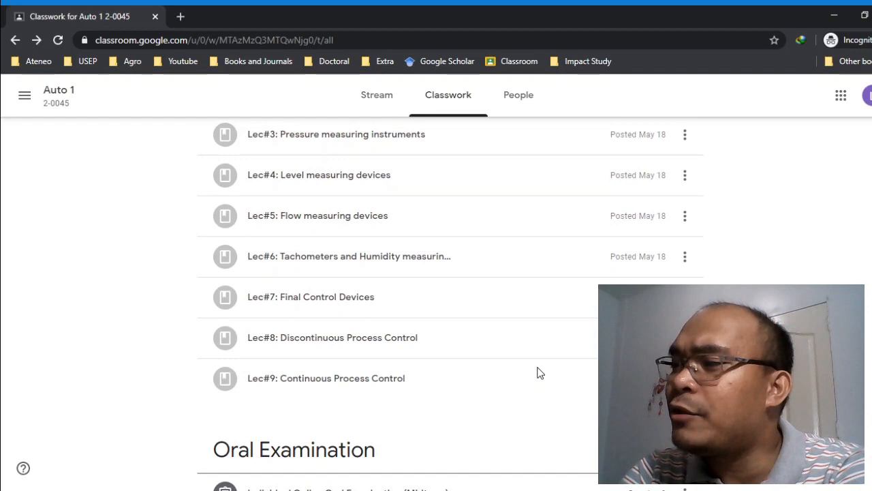
scroll(down, 3)
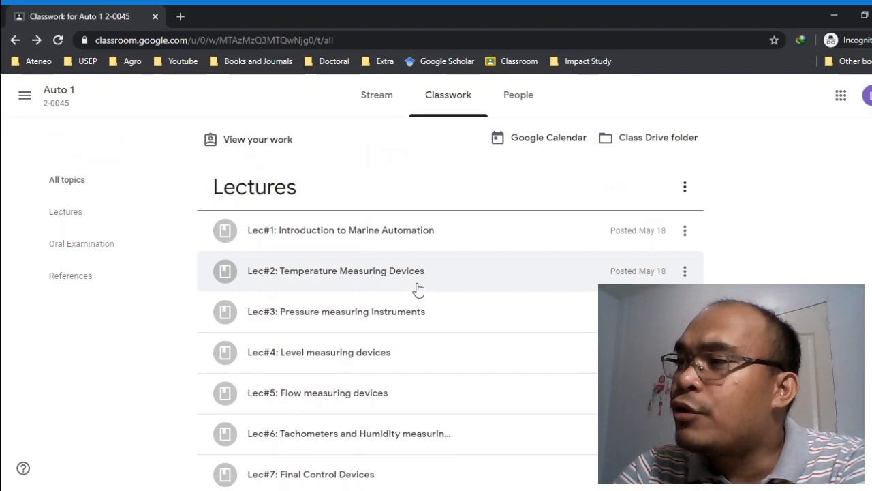
click(518, 95)
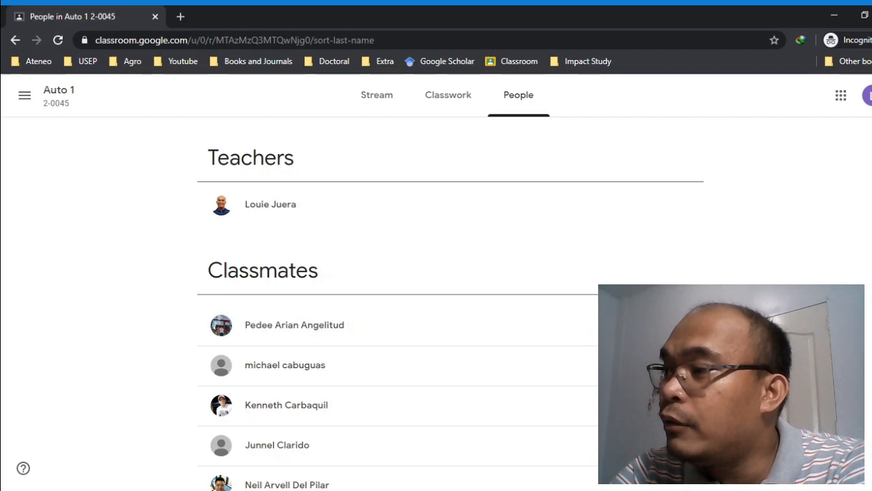
- Scroll through the Auto 1 classmates roster to the end and back up
scroll(down, 3)
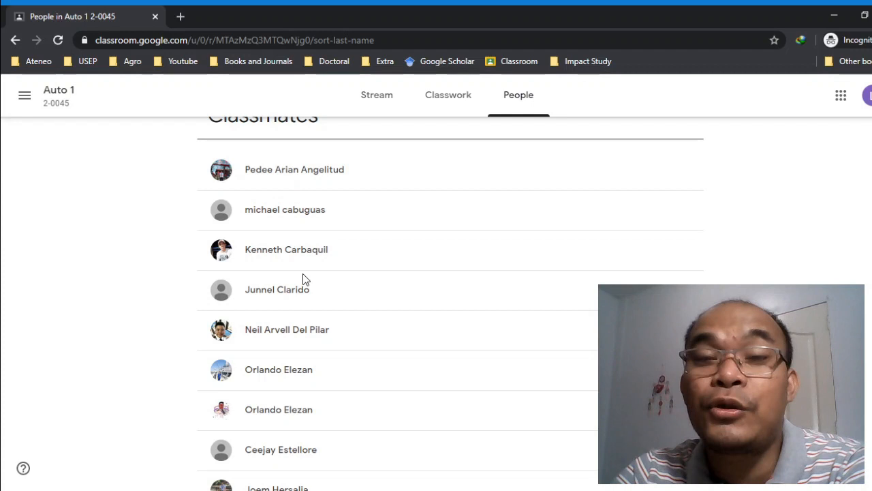
scroll(down, 3)
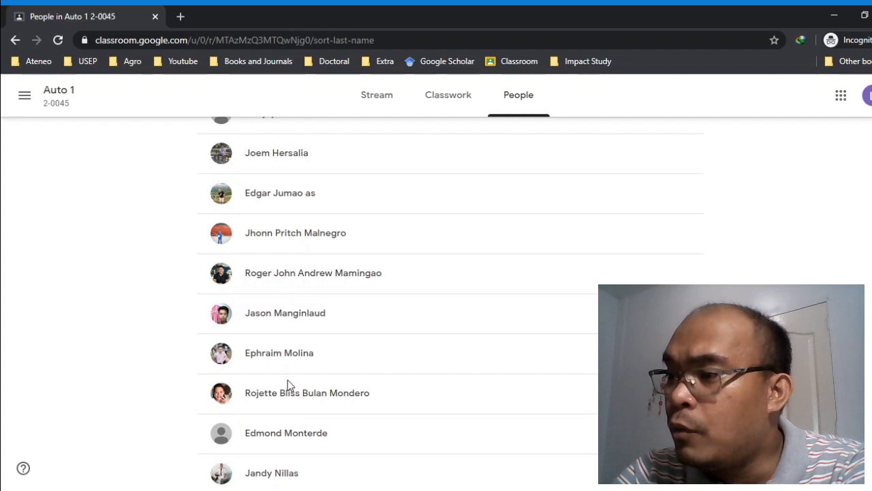
scroll(down, 3)
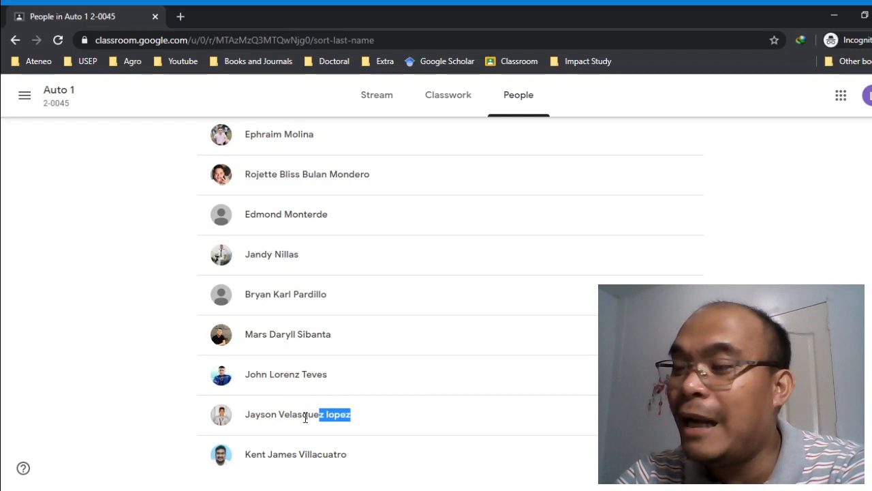
scroll(up, 3)
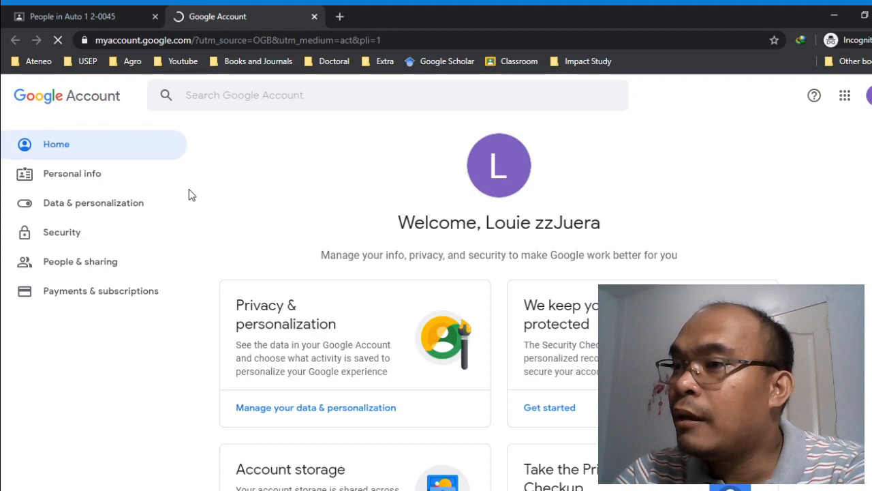
- Open Personal info and the Name change form, leave it unchanged, and return to Auto 1 People
click(71, 173)
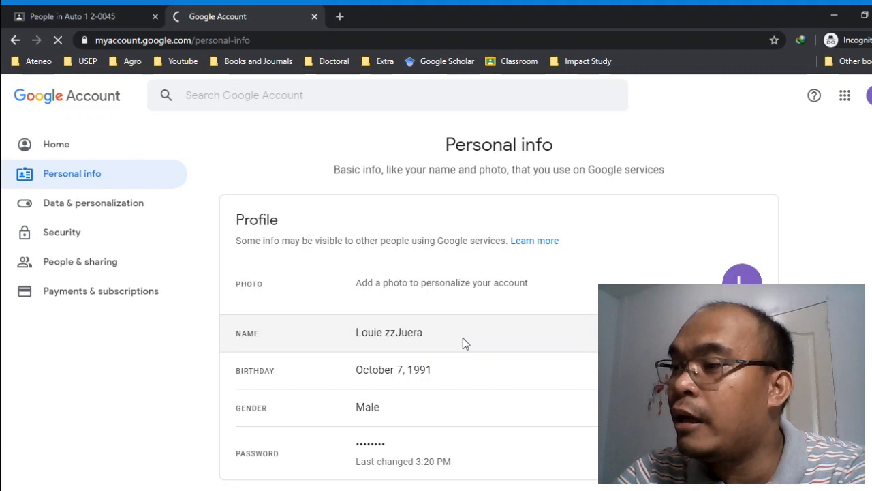
click(389, 333)
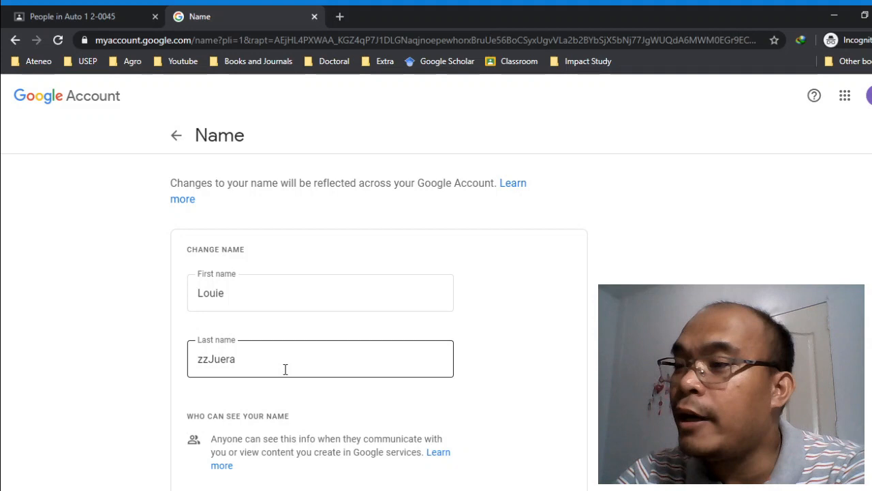
click(15, 39)
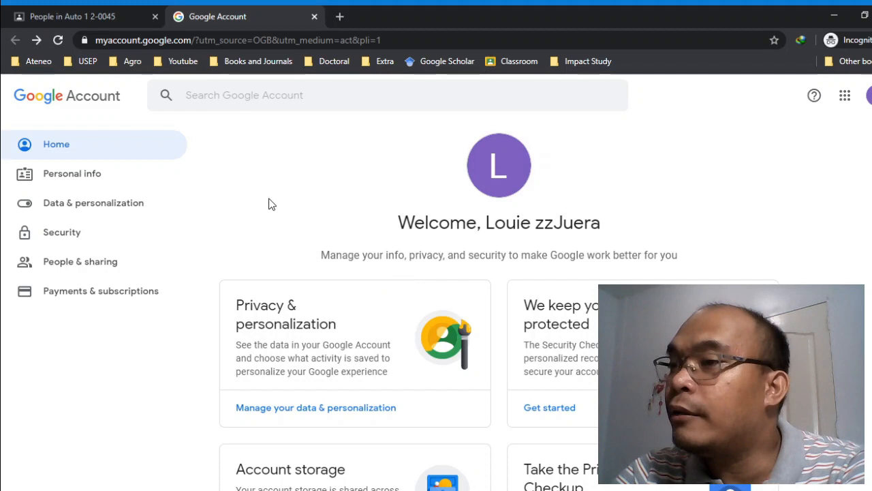
click(81, 15)
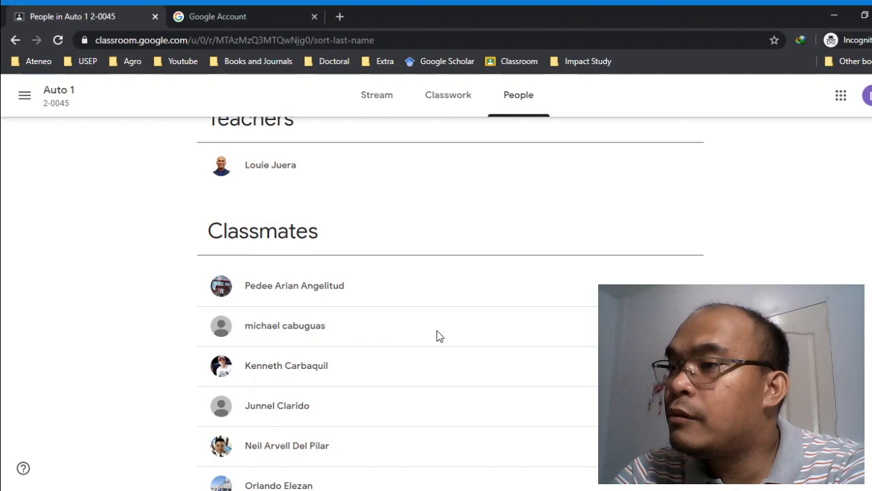
- Go to the Auto 1 Stream, then View all under Upcoming to reach Your work
click(377, 94)
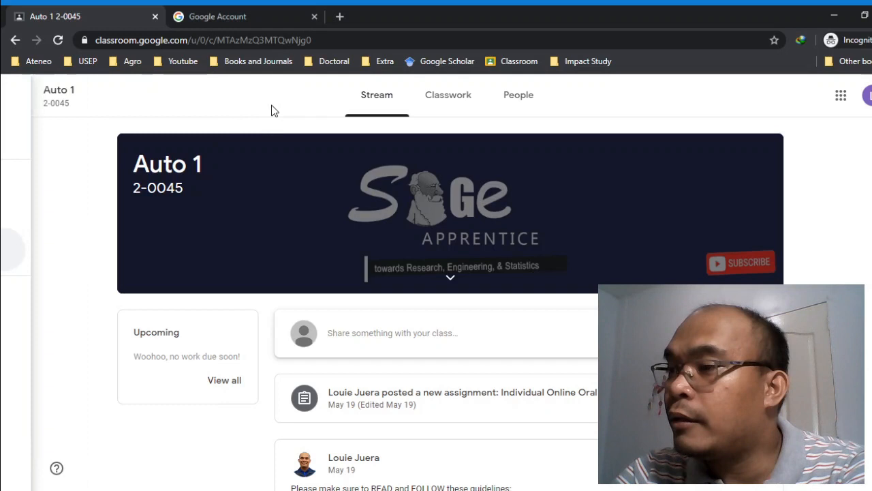
click(448, 95)
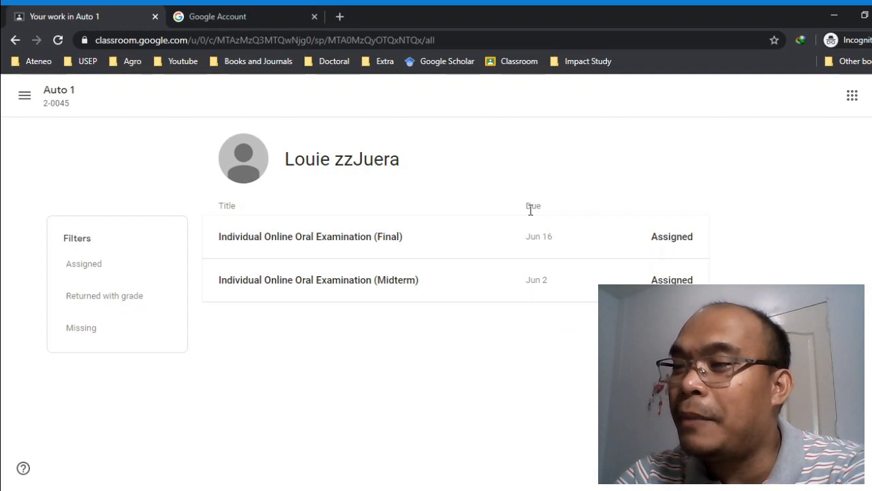
mouse_move(591, 206)
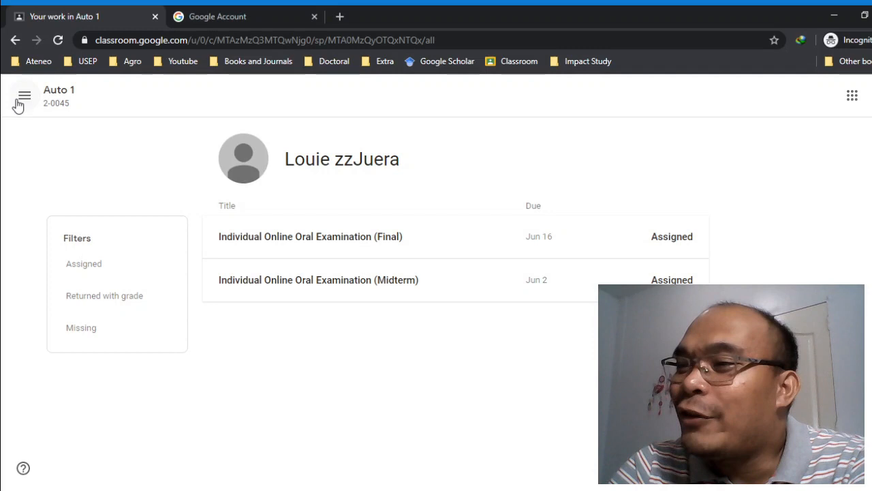
- Review both assigned oral examinations, then open the hamburger navigation drawer
click(24, 96)
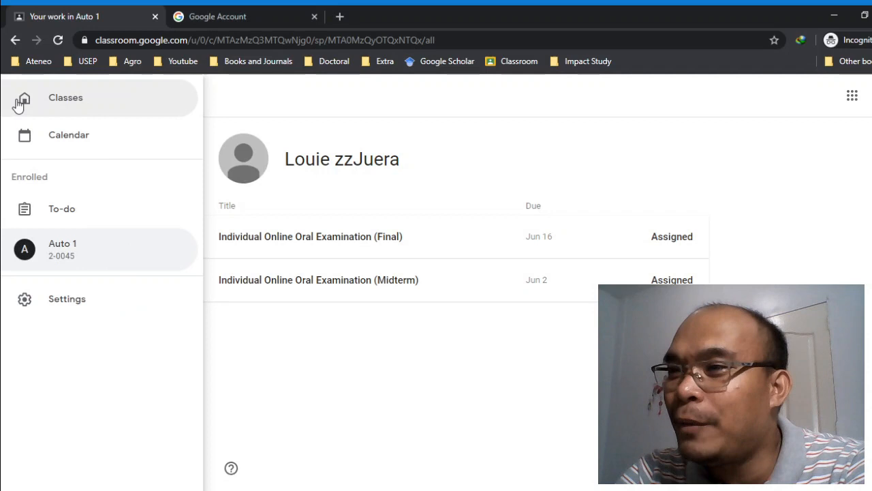